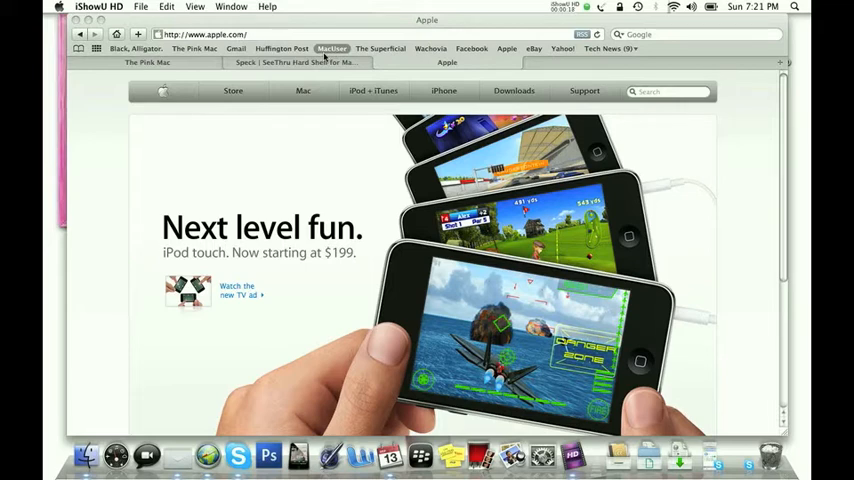
mouse_move(324, 135)
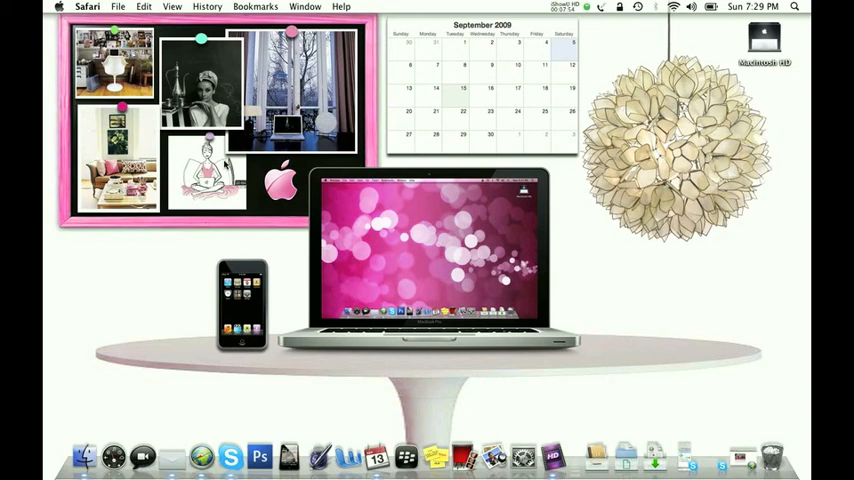
mouse_move(595, 373)
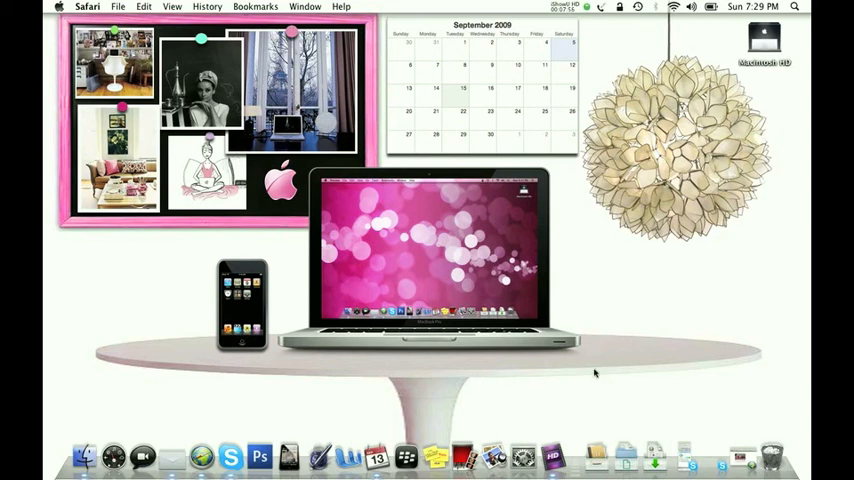